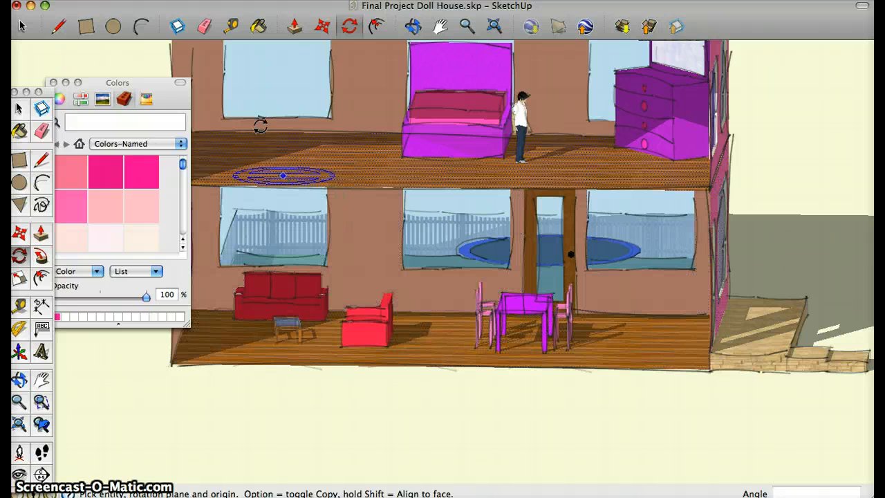
# Orbit to view the pink side wall and shingled roof from above the fenced yard
pyautogui.click(232, 27)
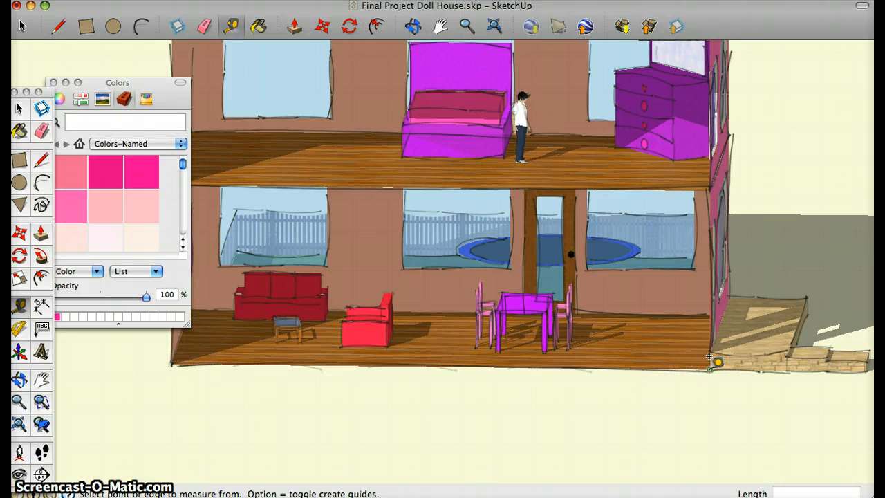
pyautogui.moveTo(553, 308)
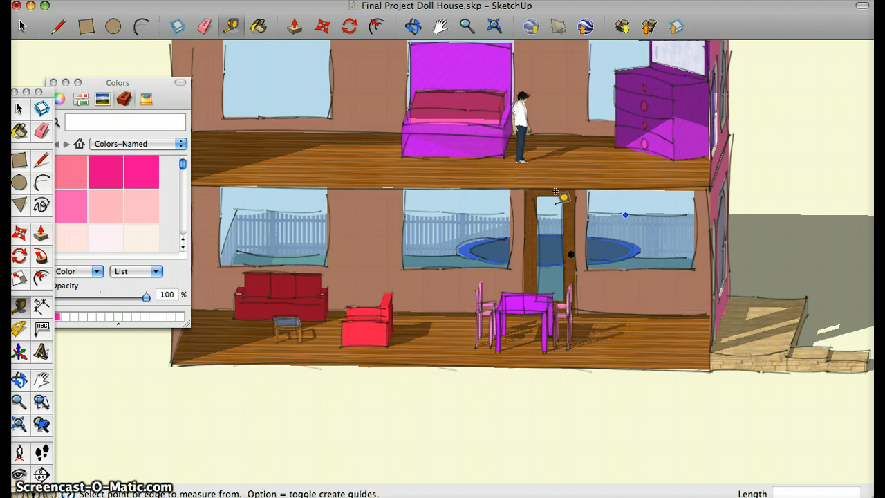
pyautogui.moveTo(553, 204)
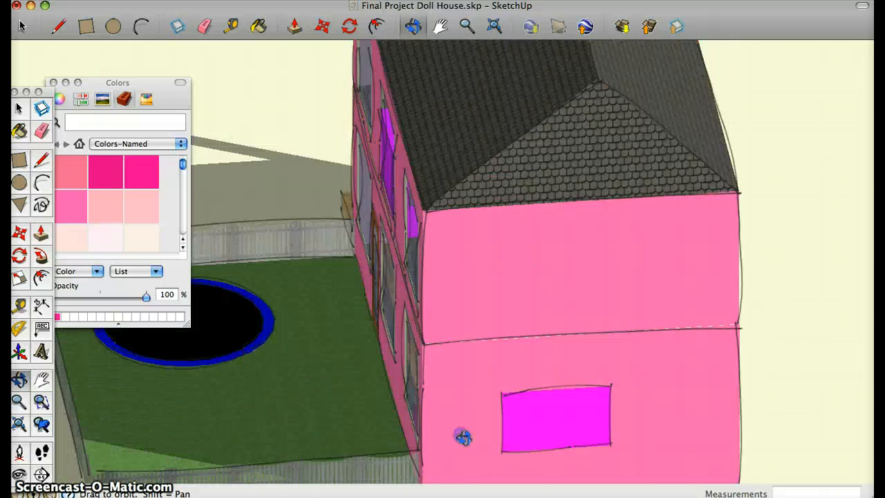
# Orbit past the house front and trampoline yard to face the pink side wall
pyautogui.moveTo(464, 436); pyautogui.dragTo(546, 396)
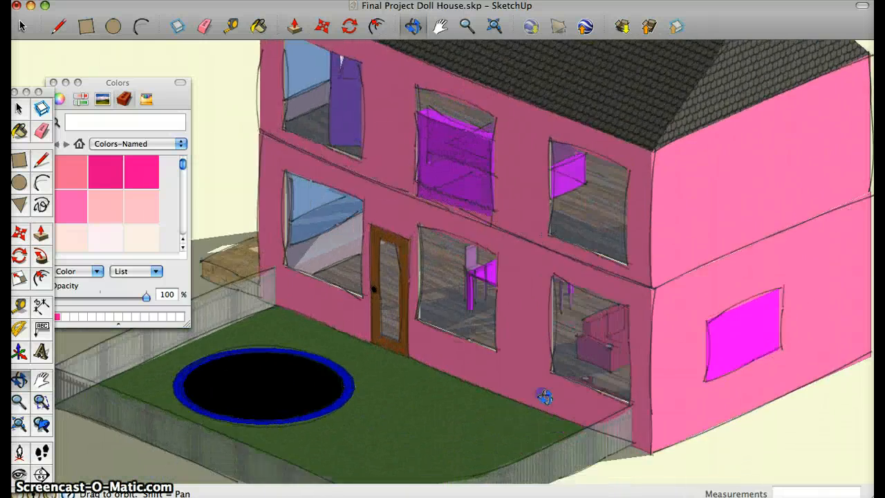
pyautogui.moveTo(545, 396); pyautogui.dragTo(311, 436)
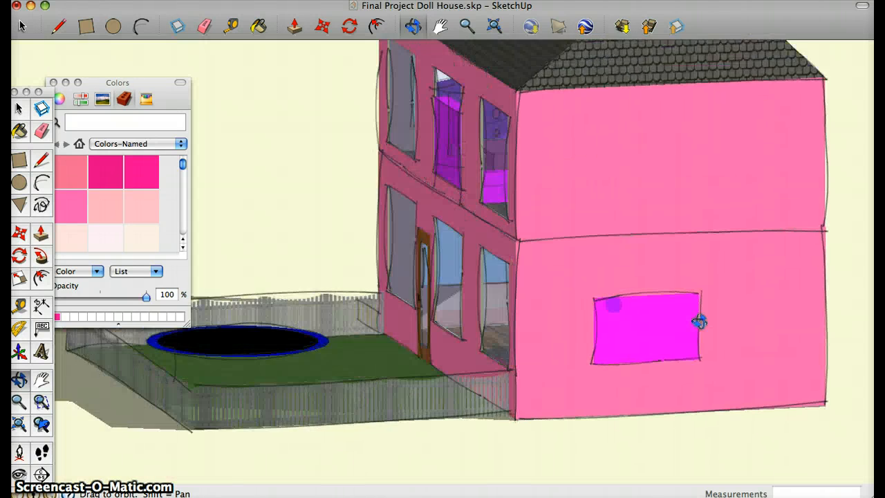
# Orbit back to the open cutaway showing both furnished floors under the roof
pyautogui.moveTo(701, 321); pyautogui.dragTo(781, 248)
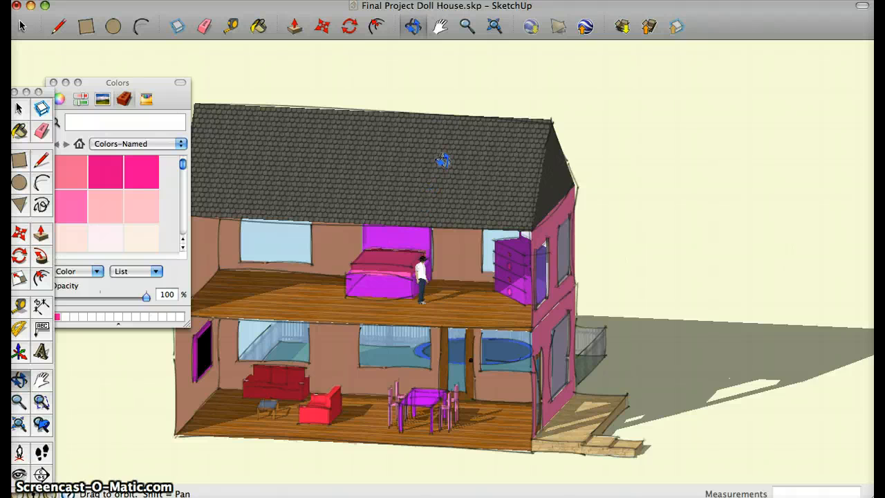
pyautogui.moveTo(247, 290)
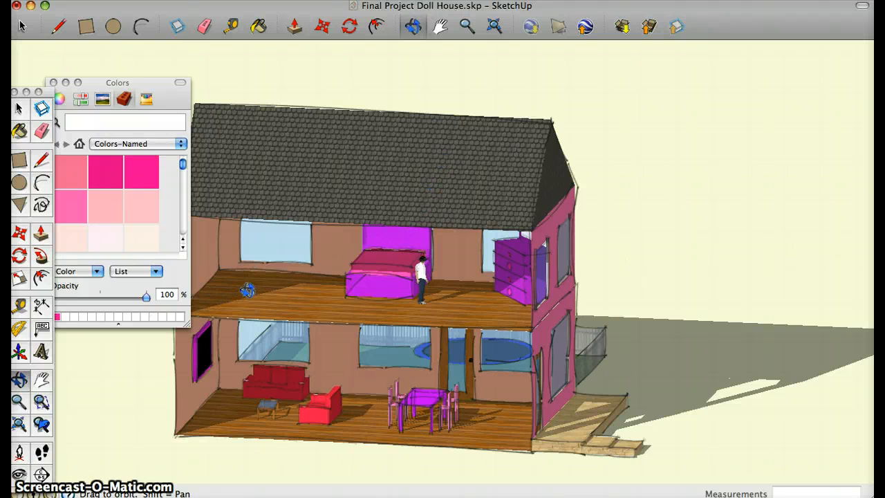